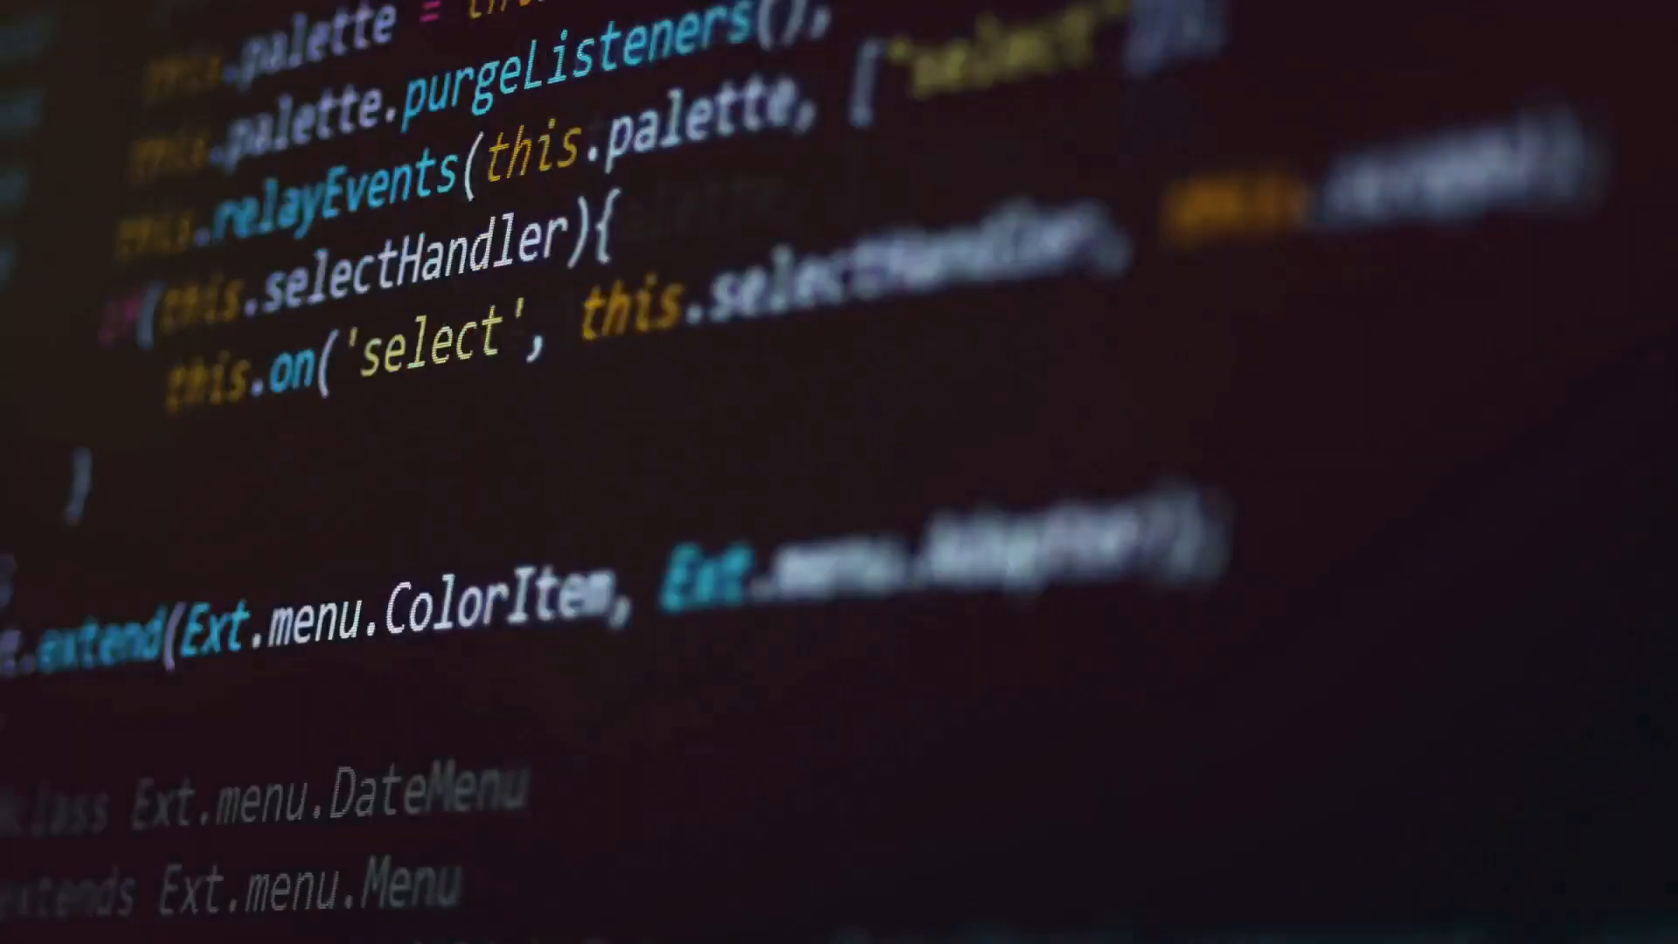
scroll(down, 3)
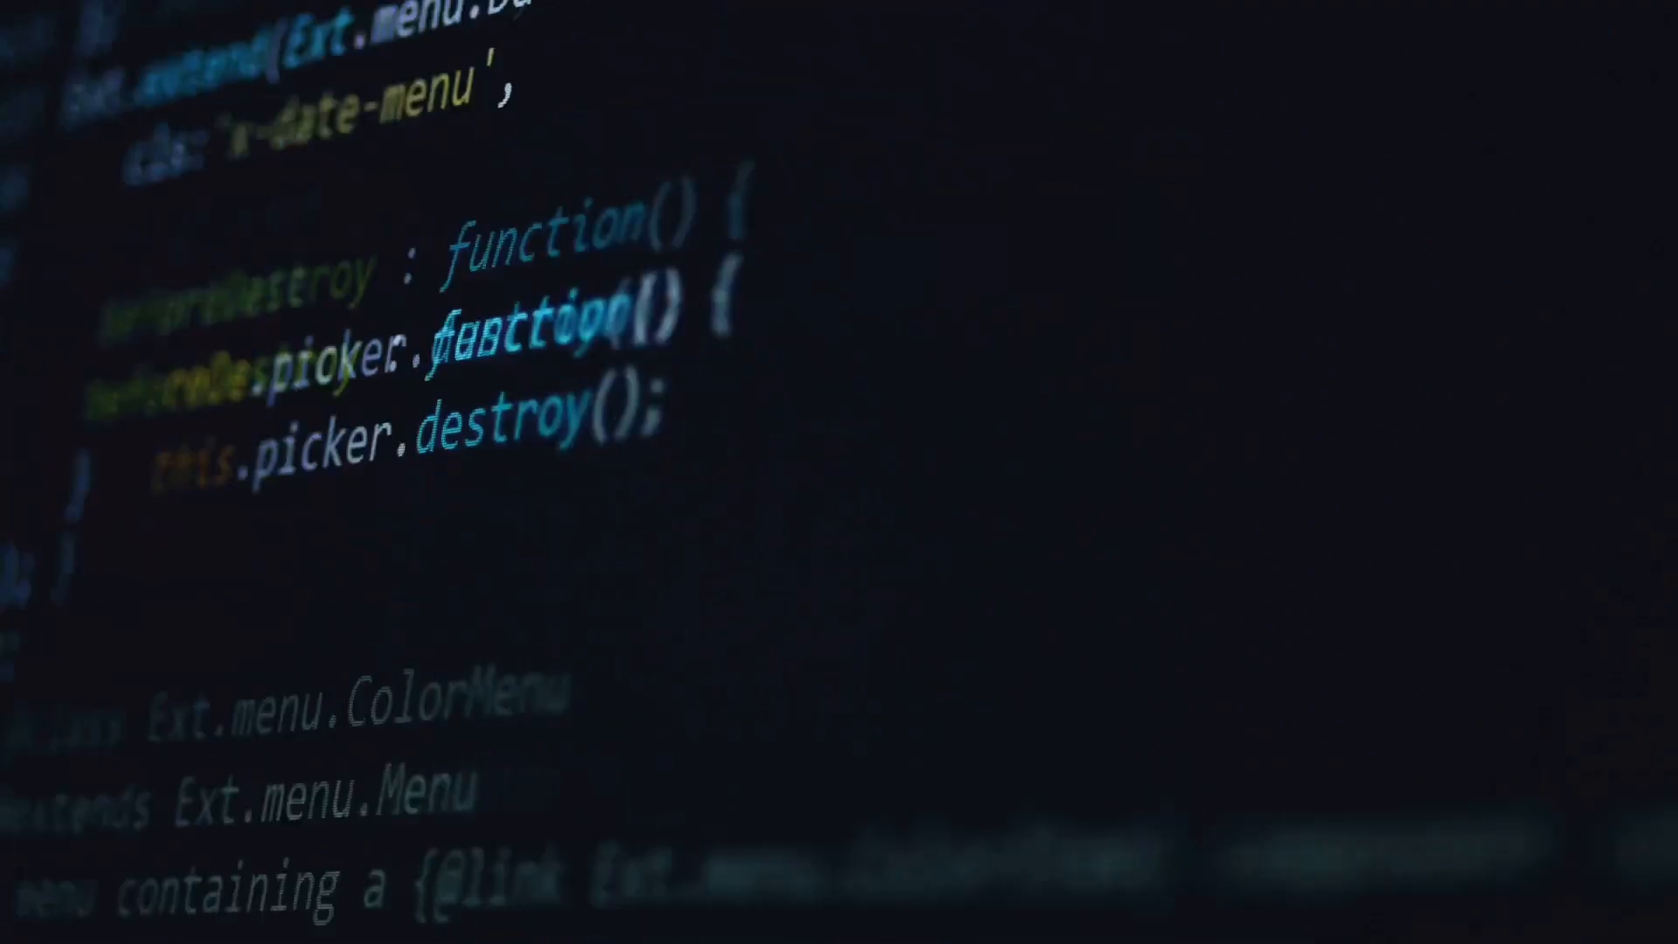